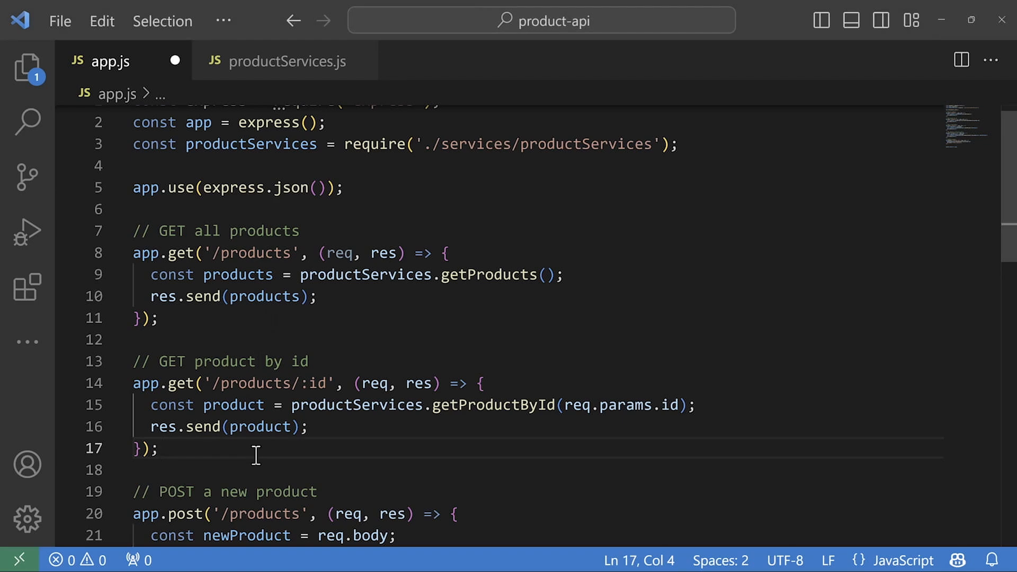
Add a '// search for a product by name' comment and accept Copilot's GET /products/search/:name route.
scroll(down, 3)
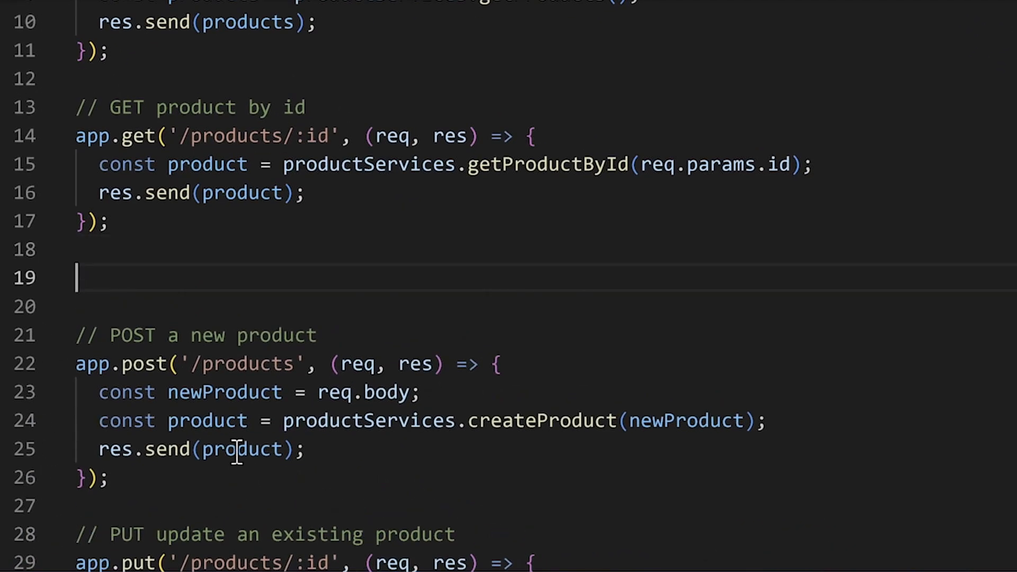
text(// search for a pr)
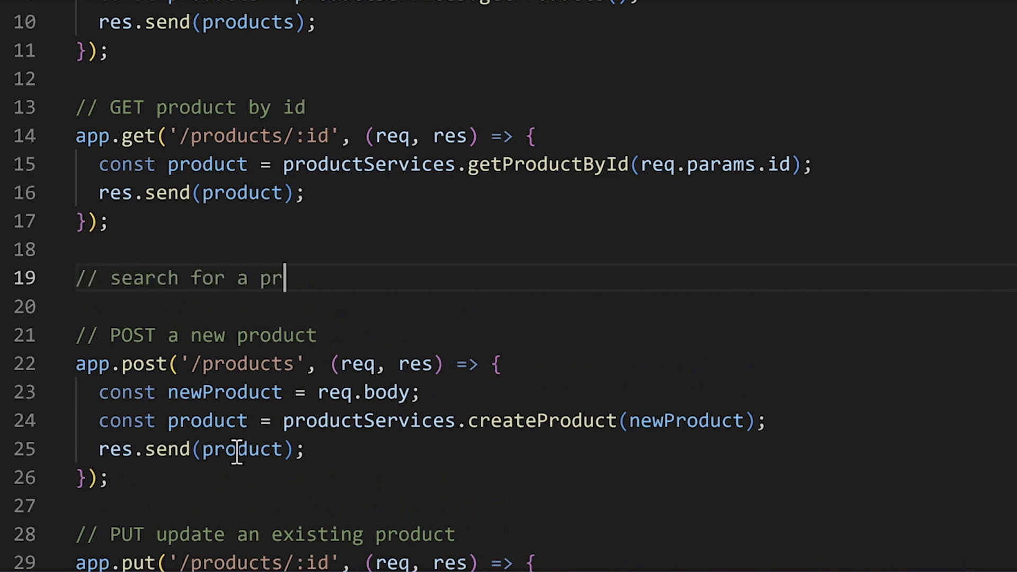
text(oduct by name)
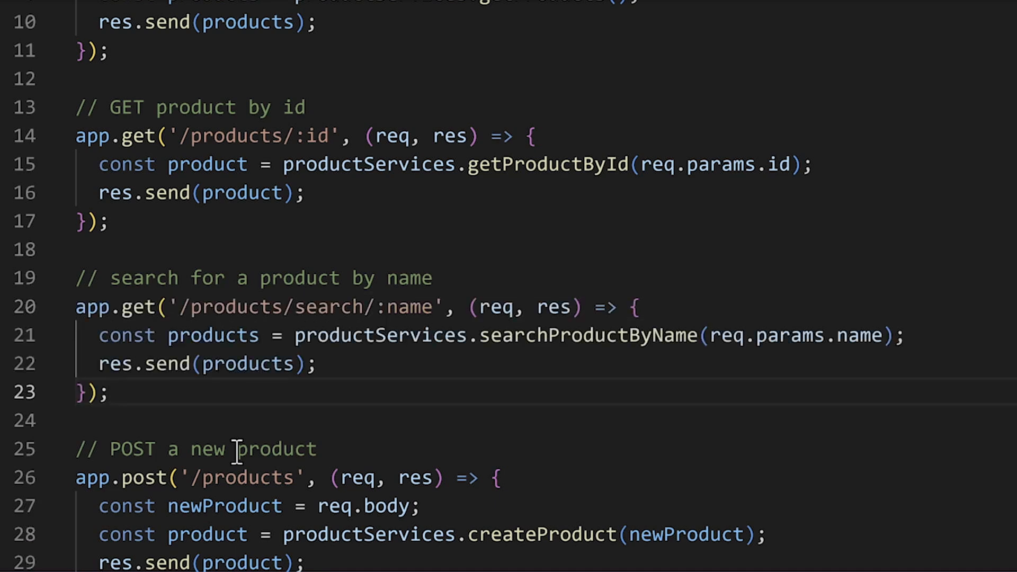
Add a '// return an error if no products found' comment so the route returns a 404.
click(110, 392)
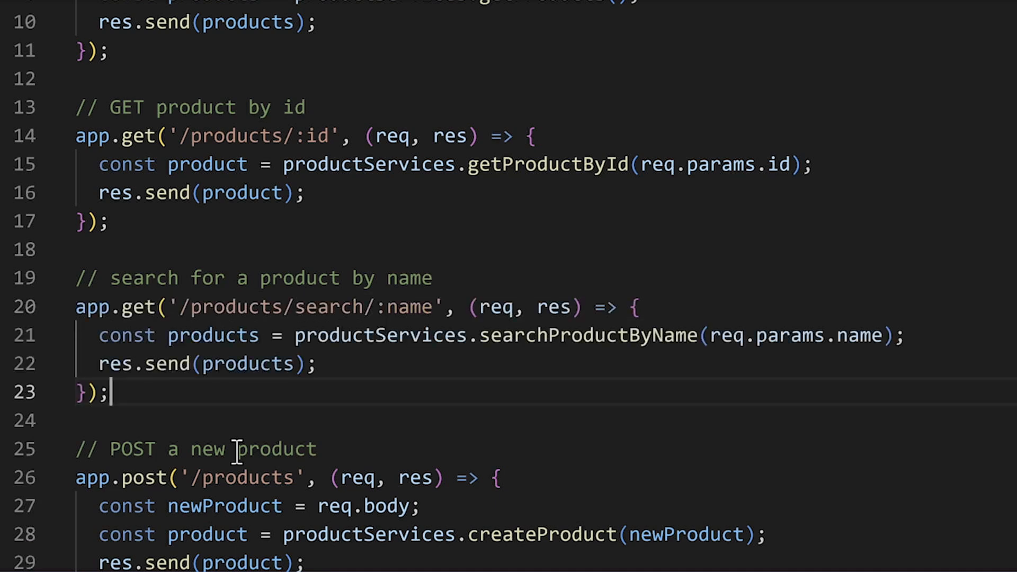
mouse_move(926, 337)
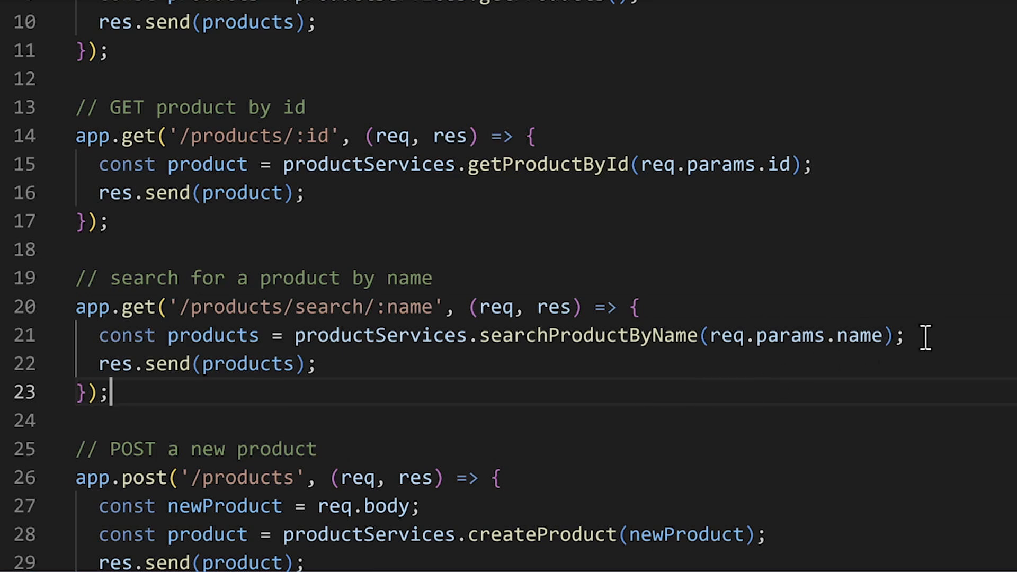
text(// re)
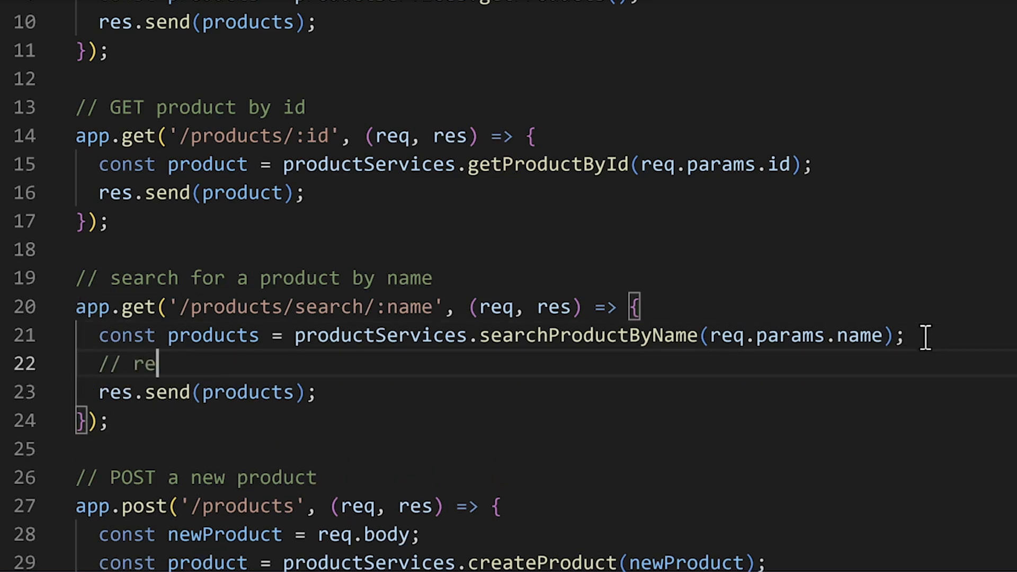
text(turn an error if no products found)
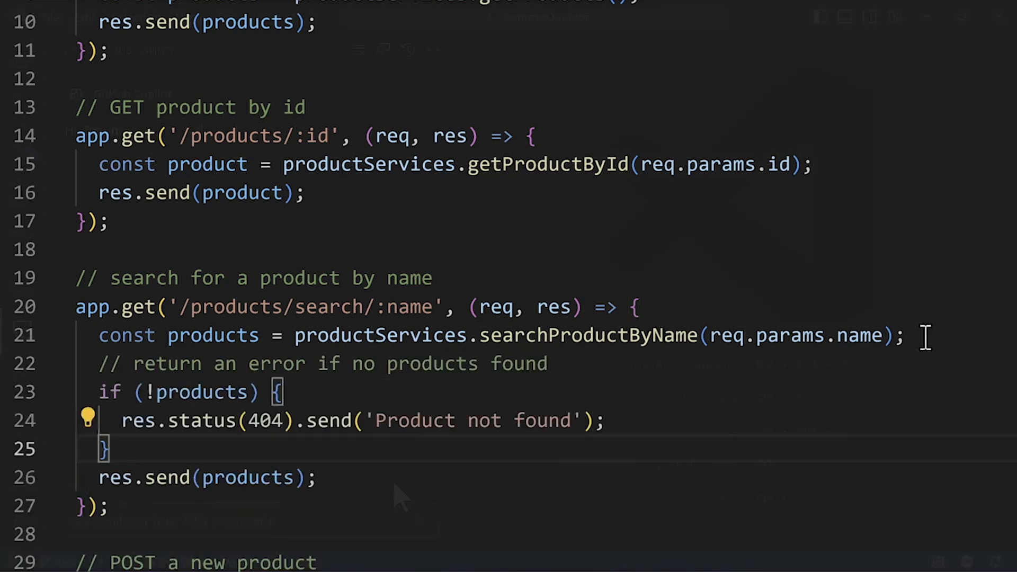
Ask Copilot Chat 'what are some good password standards to check?' and review its validation example.
click(22, 329)
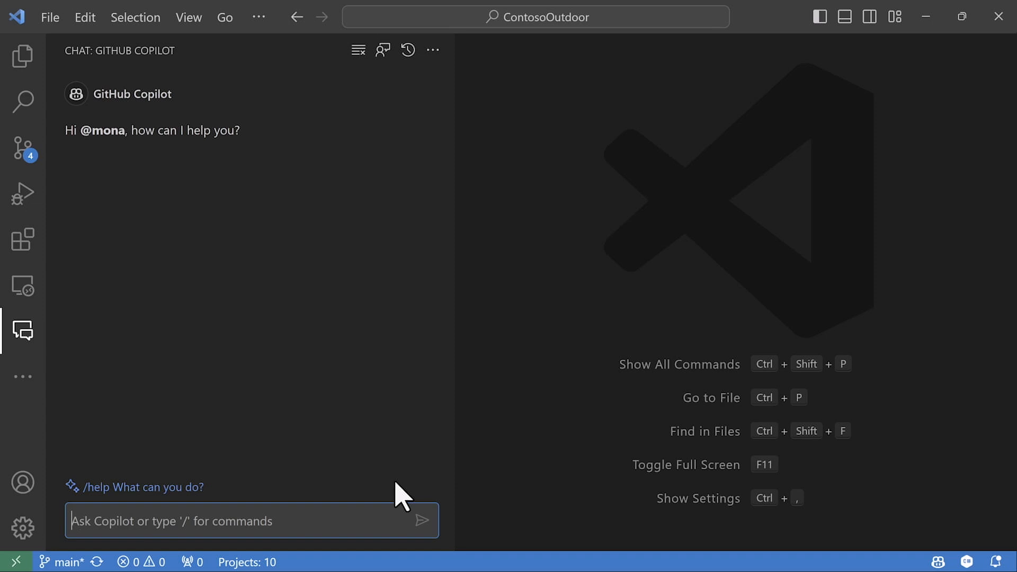
text(what a)
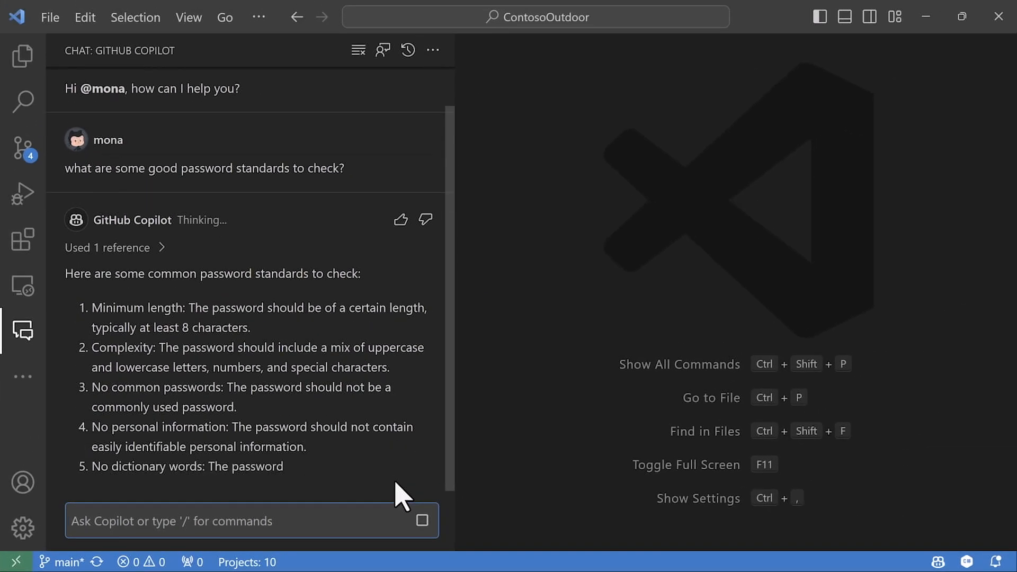
scroll(down, 3)
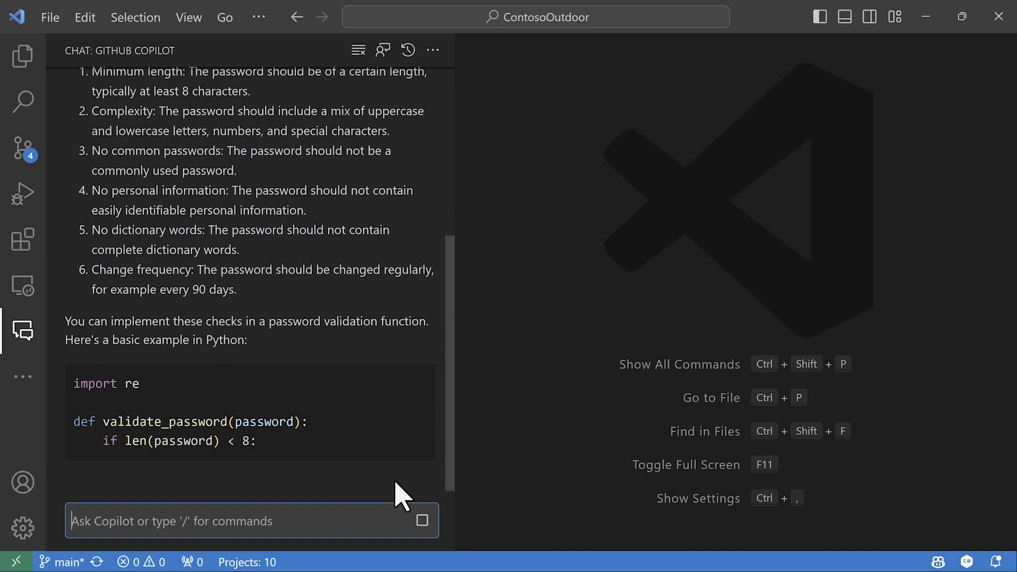
scroll(down, 3)
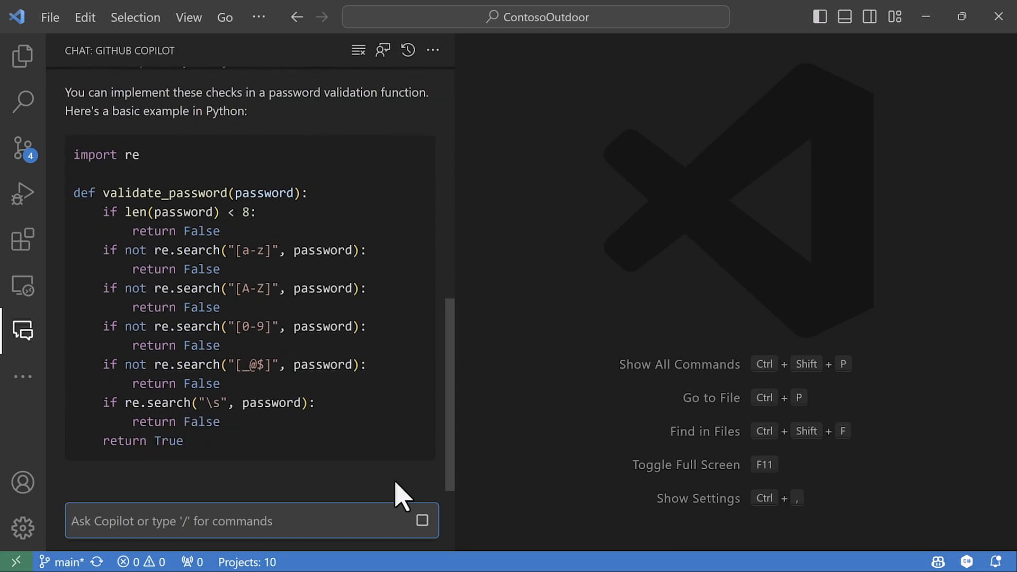
scroll(down, 3)
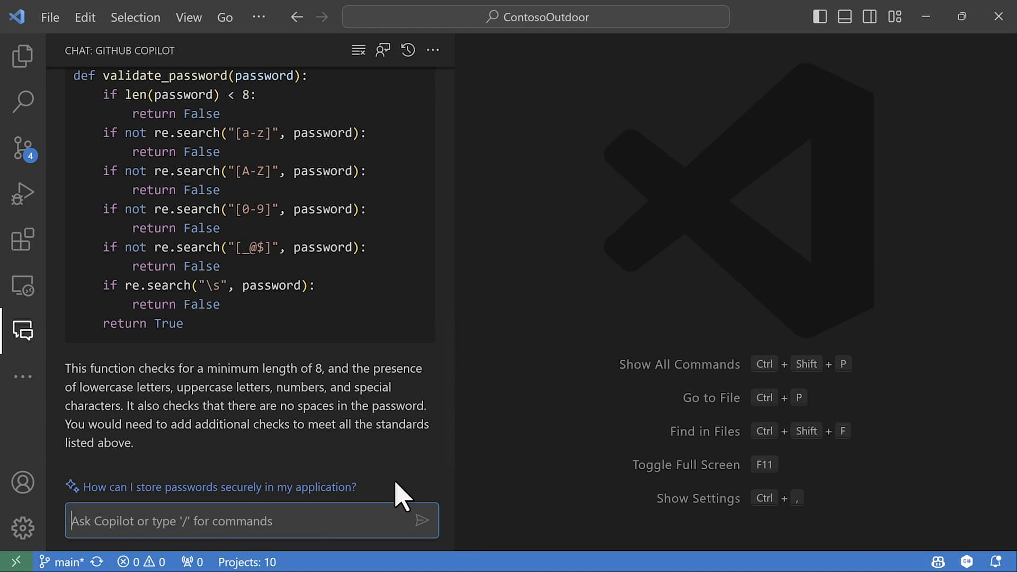
click(22, 56)
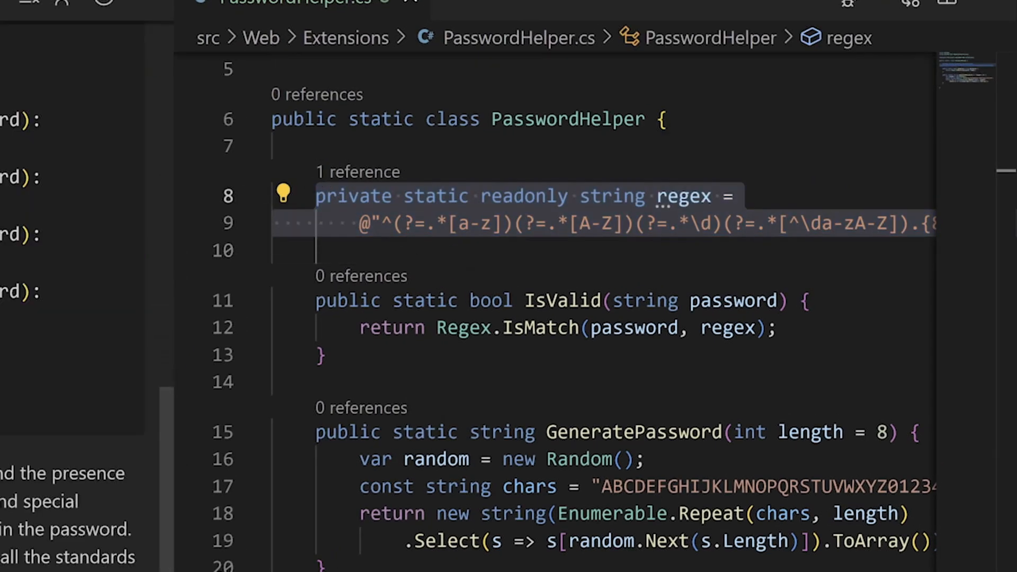
Have Copilot /explain the selected password regex in PasswordHelper.cs.
text(/expl)
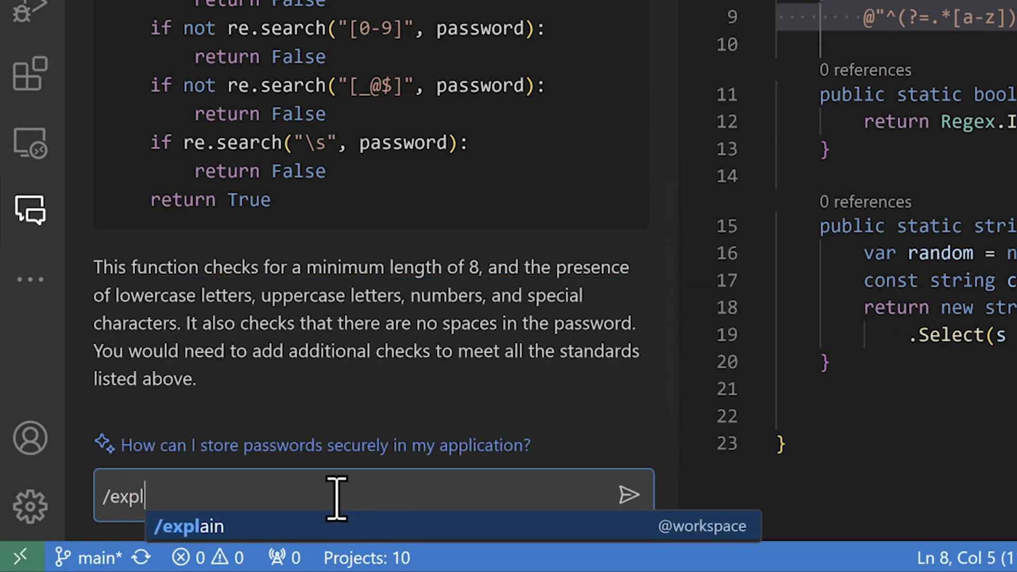
key(Enter)
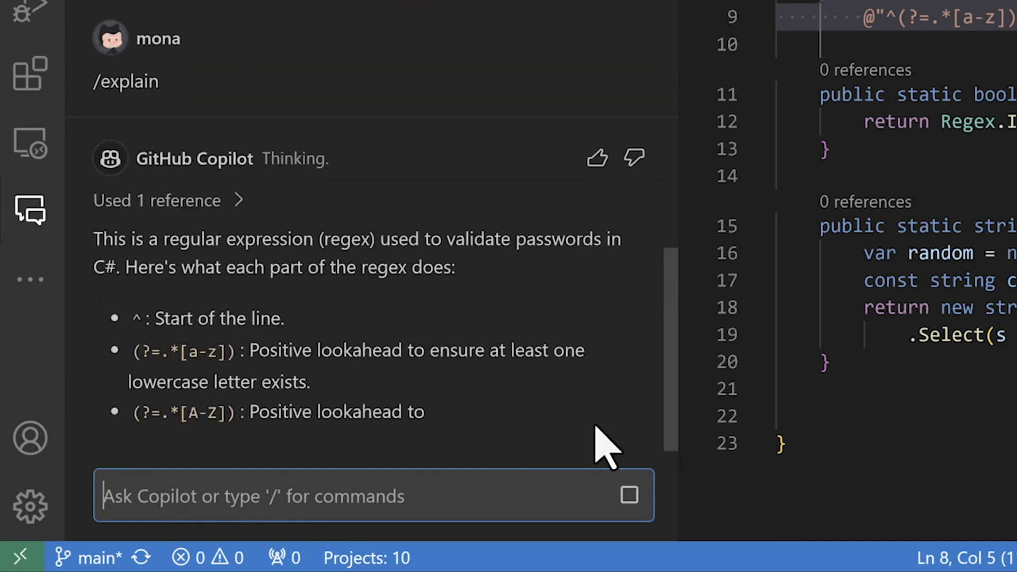
scroll(down, 3)
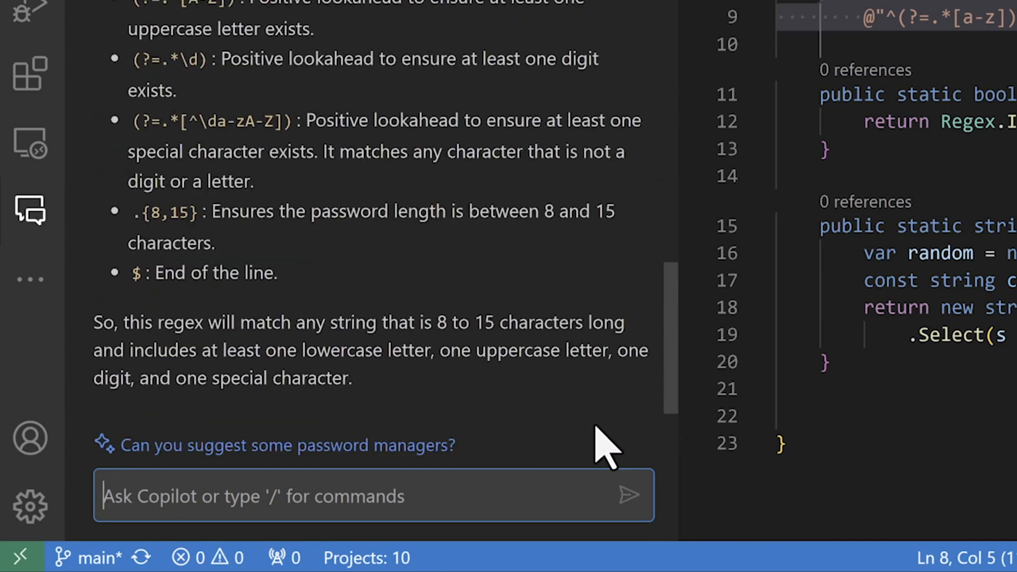
Ask Copilot whether GeneratePassword produces passwords that pass the IsValid method.
text(will the GeneratePassword method give me passwords that pass the)
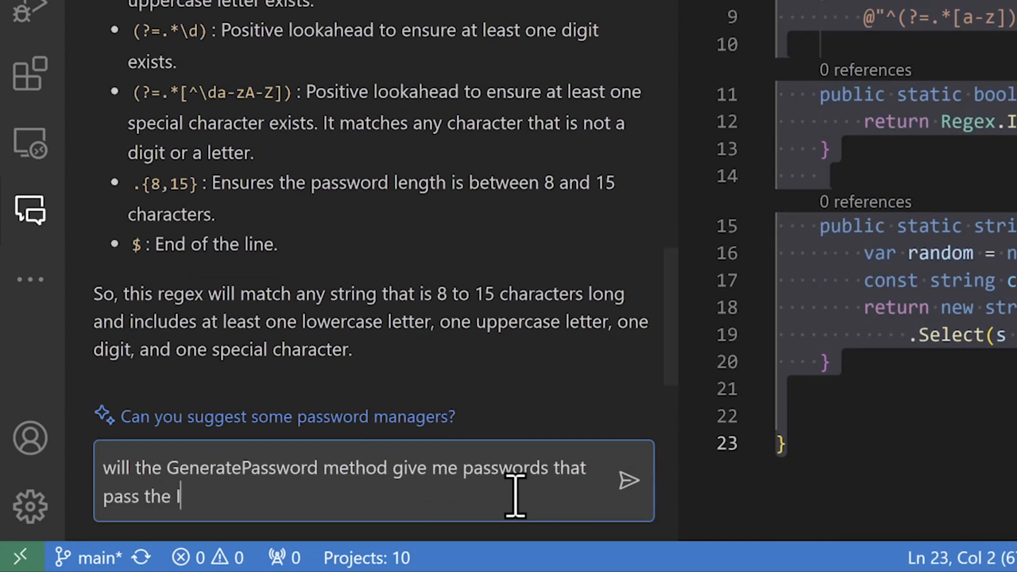
text(IsValid method?)
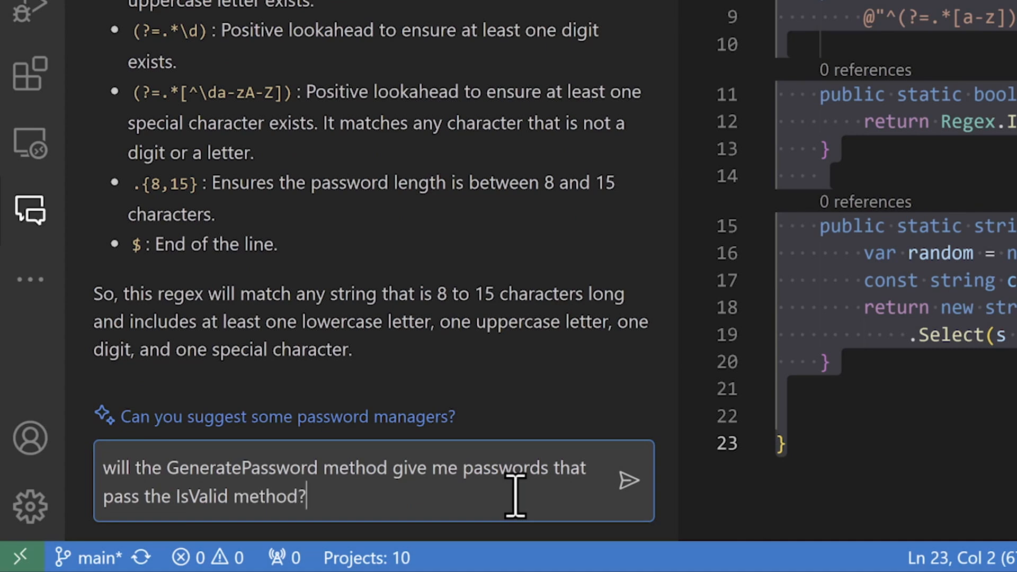
click(627, 481)
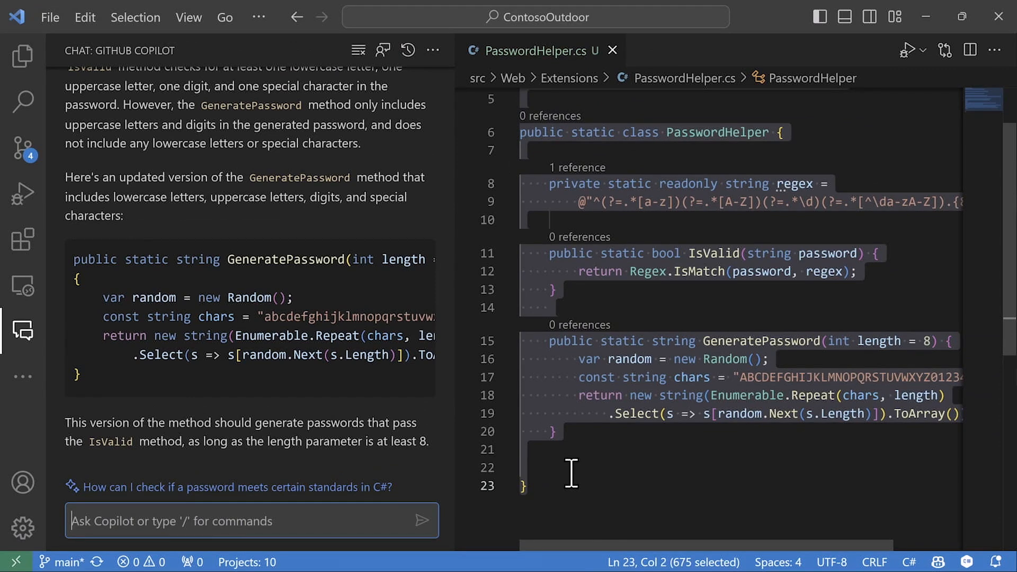
mouse_move(446, 439)
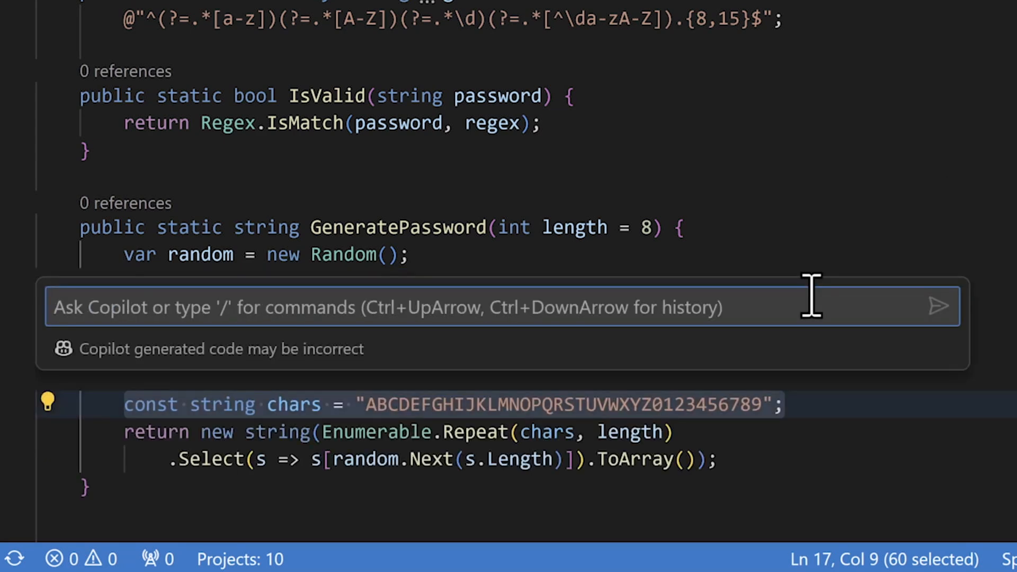
Have inline chat change the chars line to include lowercase and special characters, and accept it.
text(change this to include)
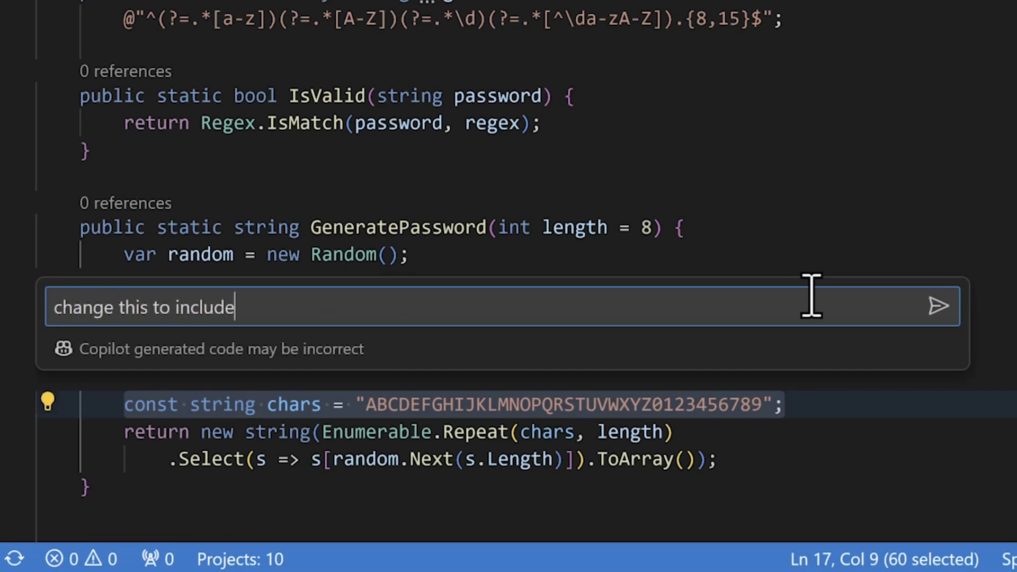
text(lowercase and special characters)
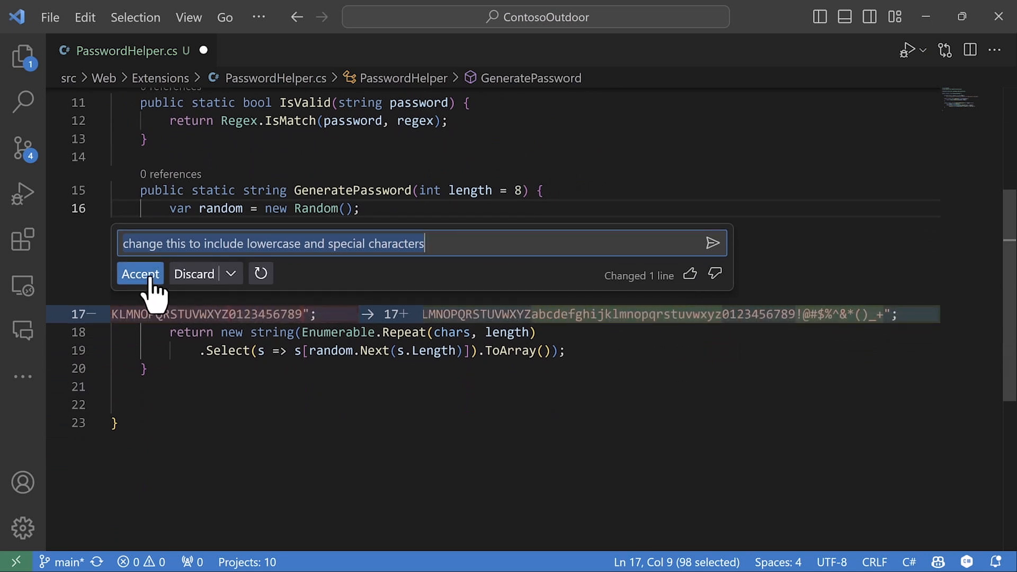
click(139, 273)
text(/doc)
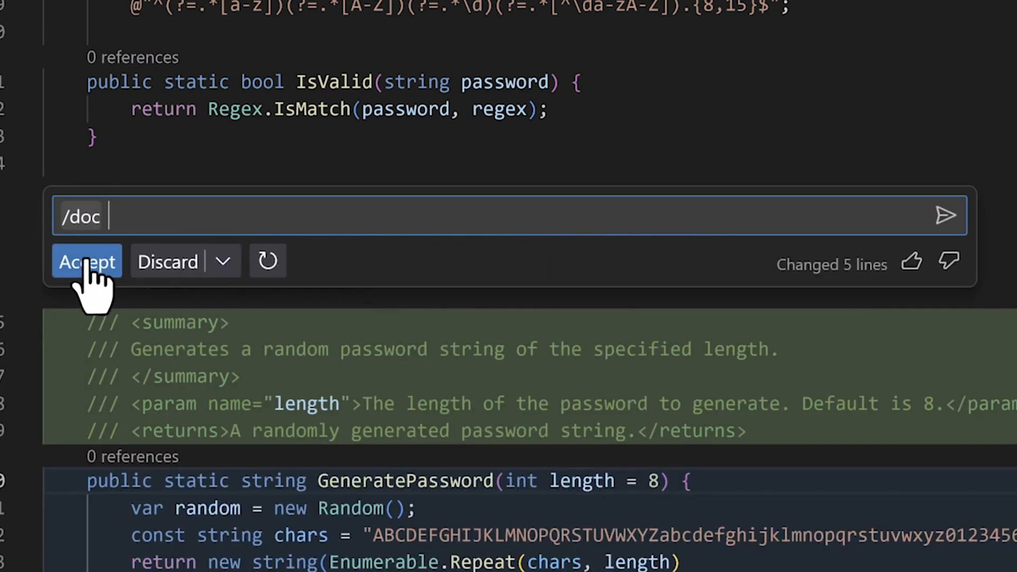
Accept the /doc comments for GeneratePassword, then generate and accept /tests creating PasswordHelperTest.cs.
click(86, 261)
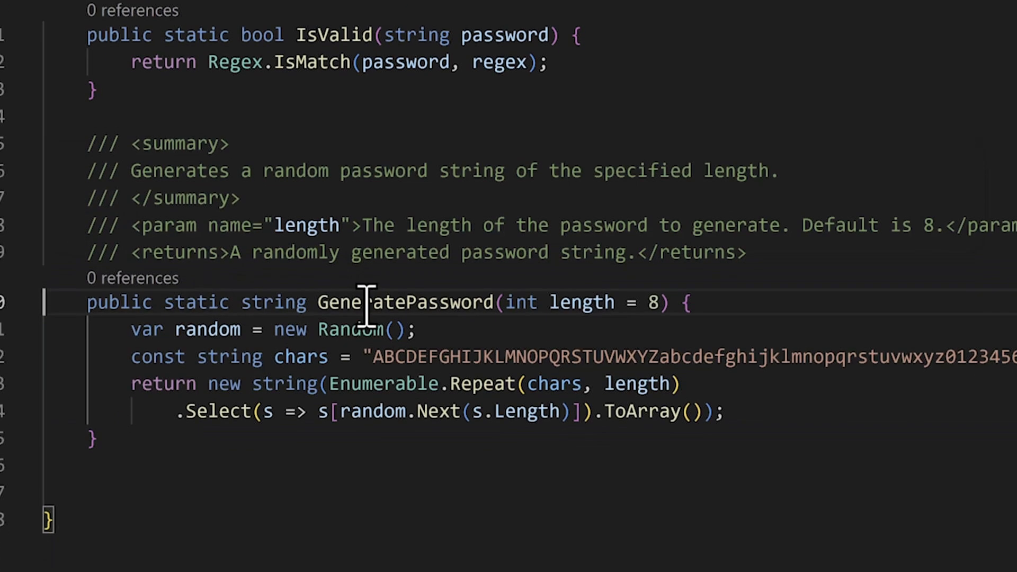
text(/t)
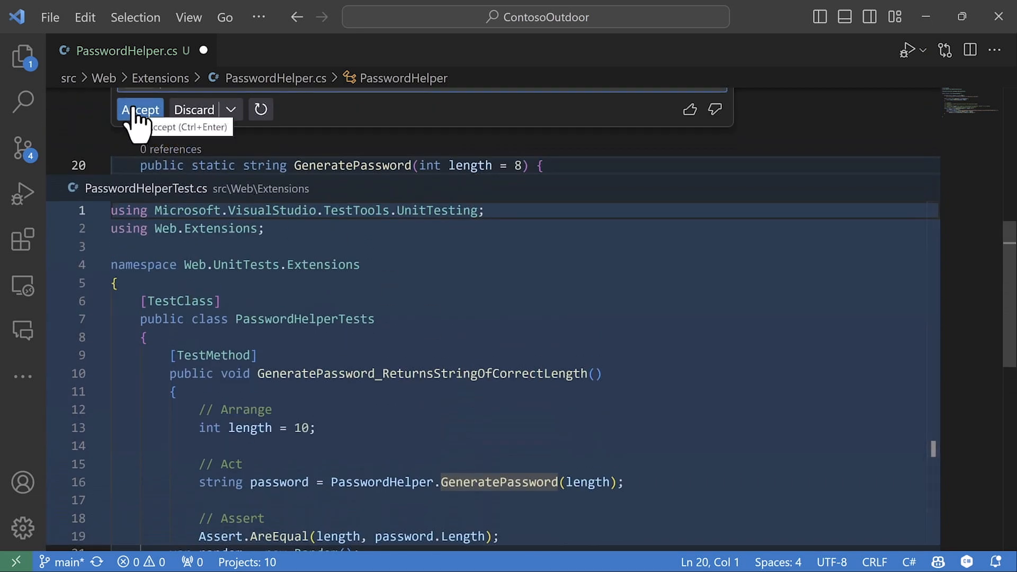
click(140, 109)
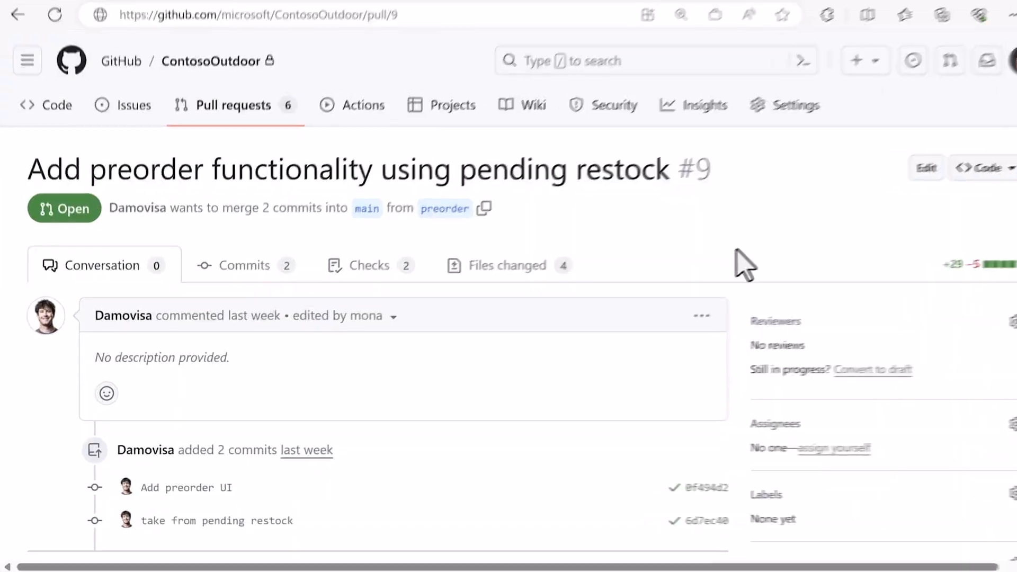
Edit PR #9's description, generate a Copilot Summary, and update the comment.
click(702, 315)
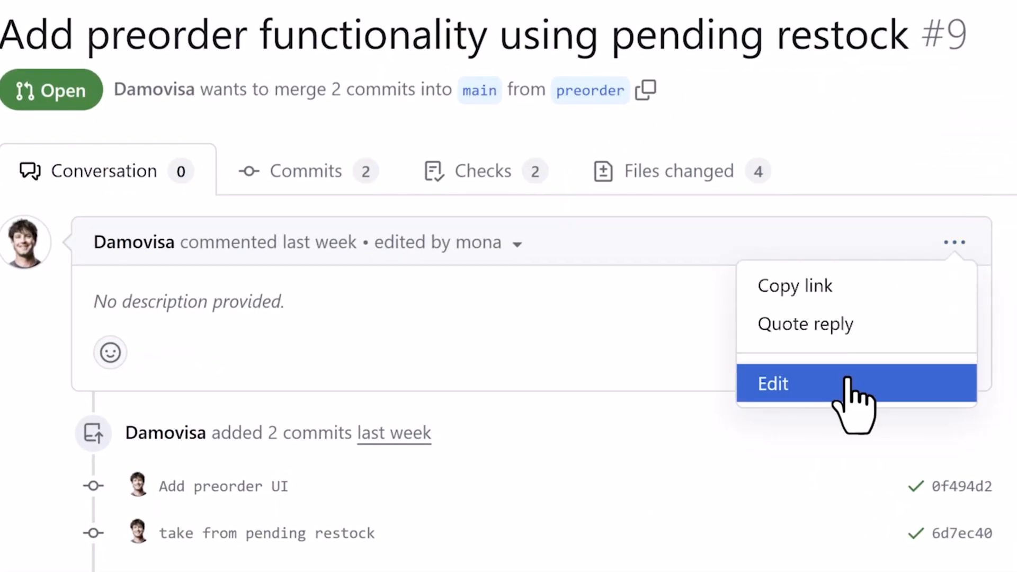
click(771, 383)
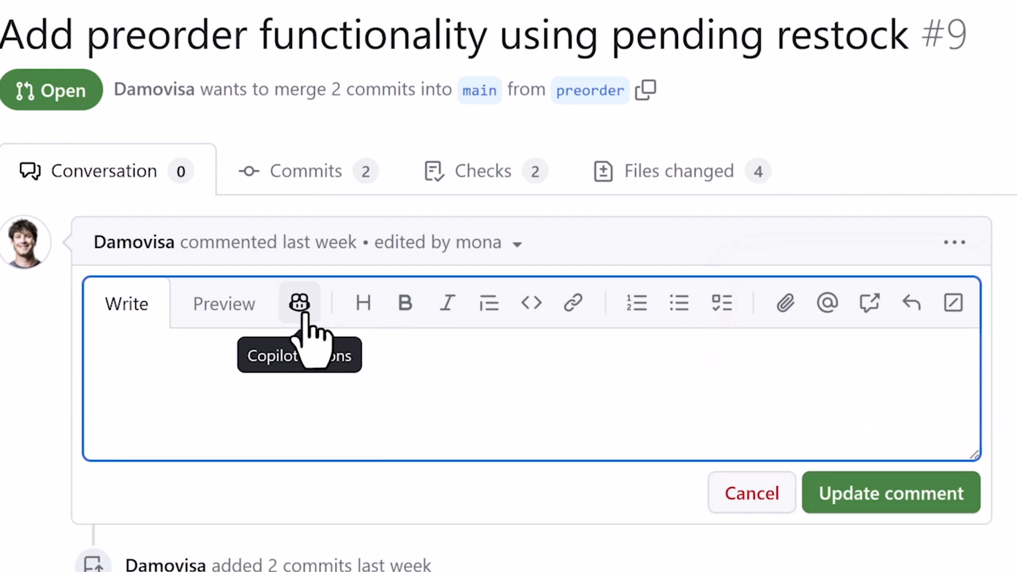
click(298, 302)
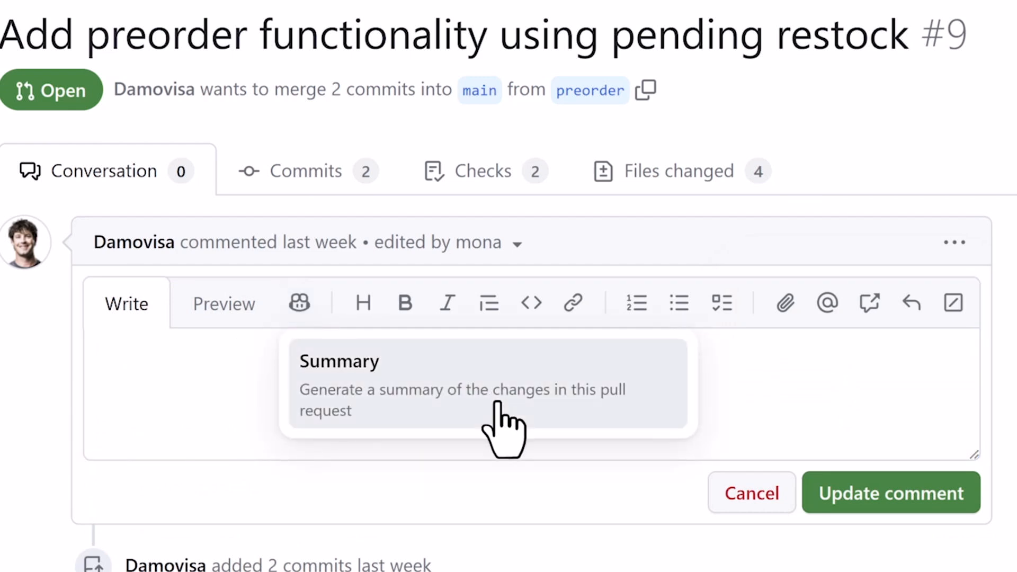
click(486, 385)
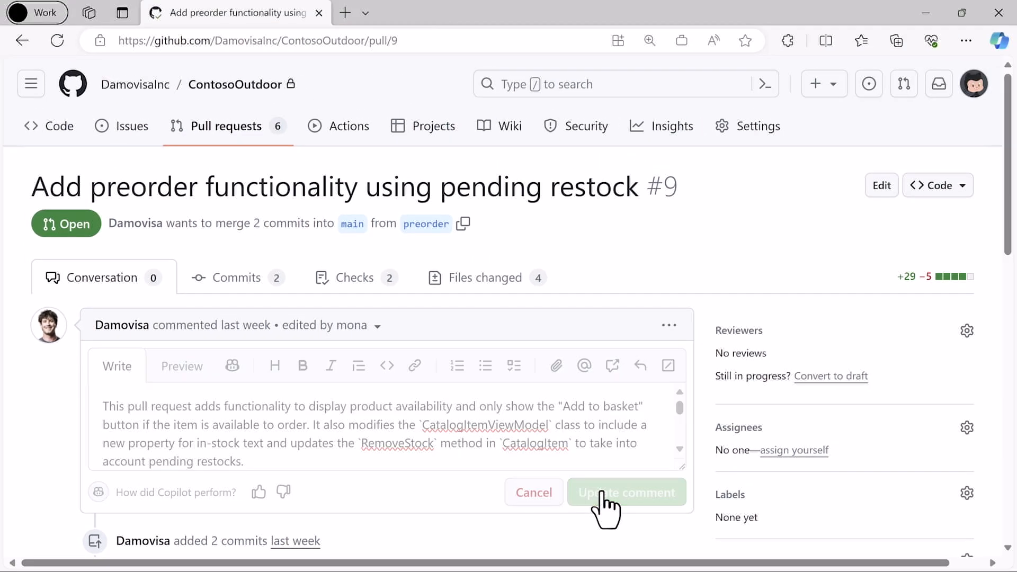
click(625, 492)
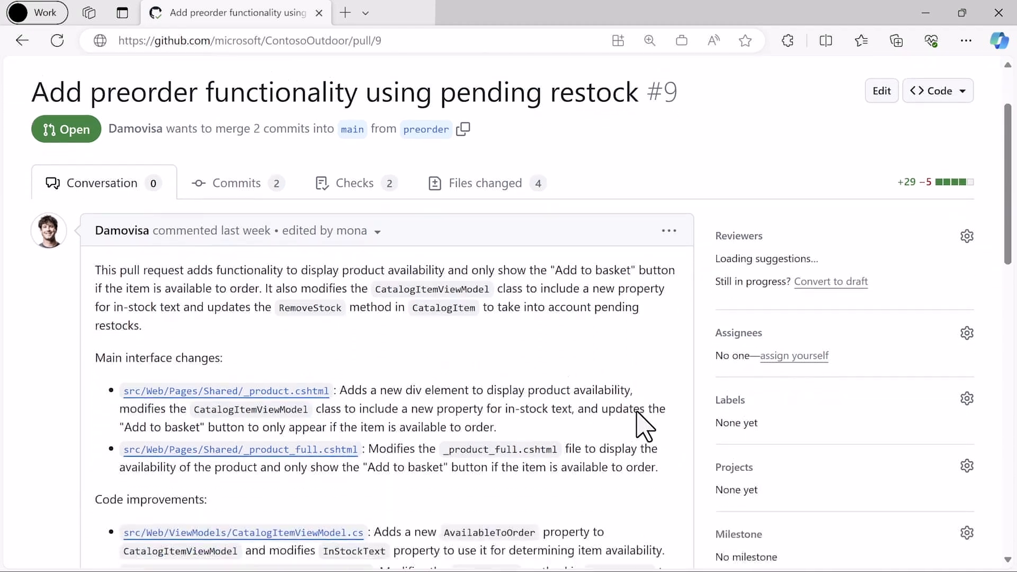
Review the pull request and view the changes to CatalogItemViewModel.cs.
scroll(down, 3)
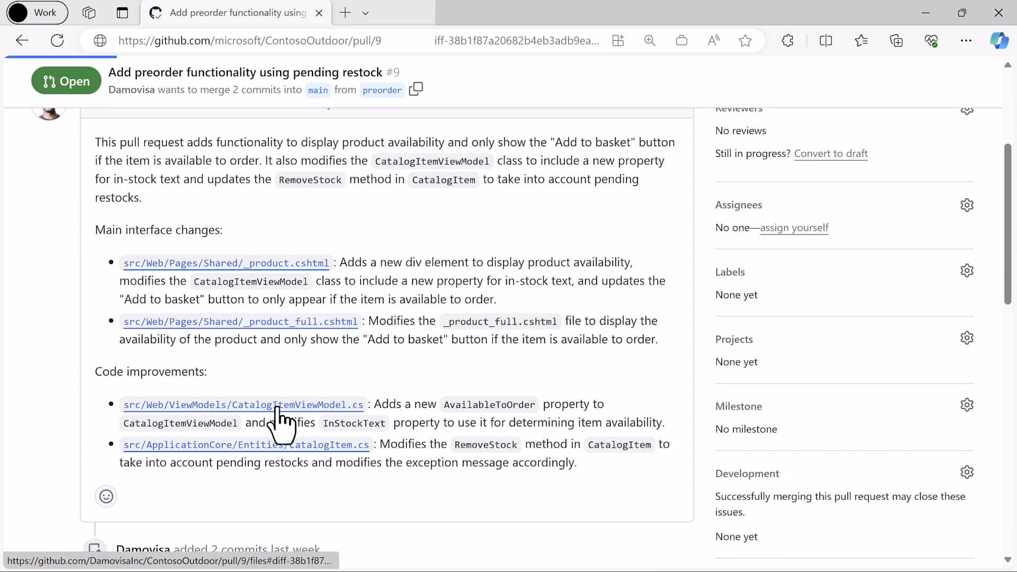
click(243, 403)
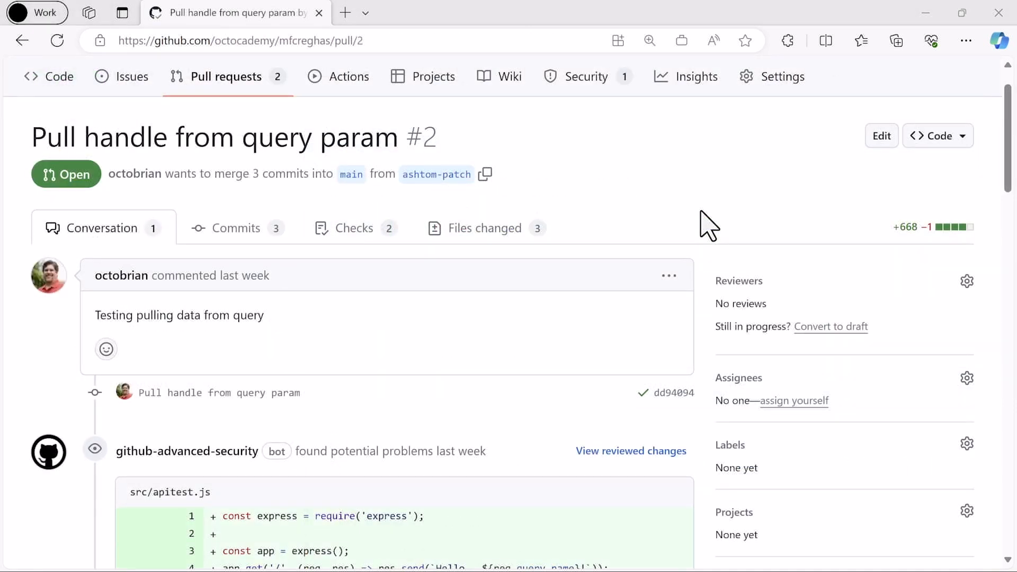
Scroll PR #2 down to the CodeQL reflected cross-site scripting warning and its suggested fix.
scroll(down, 3)
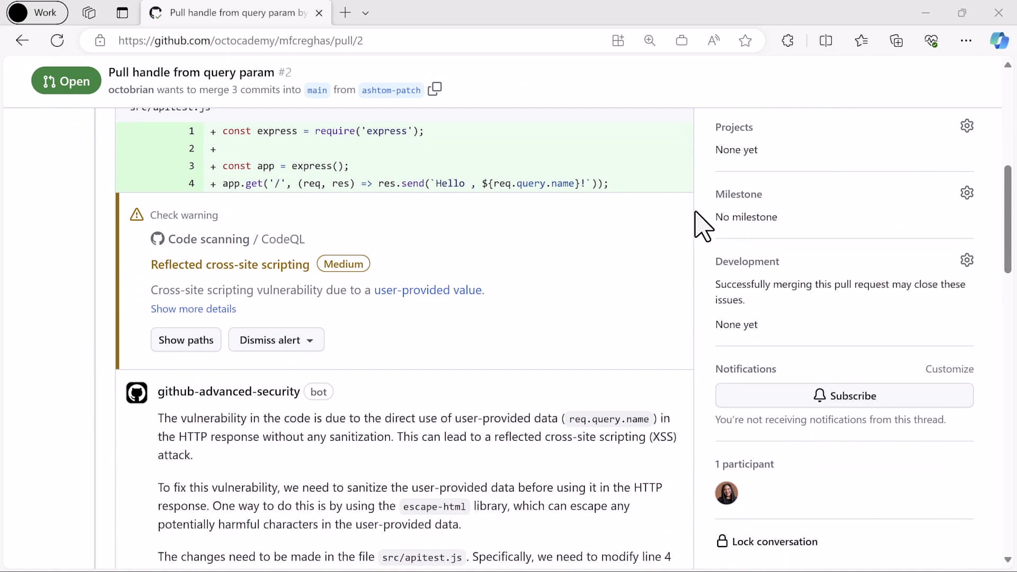
scroll(down, 3)
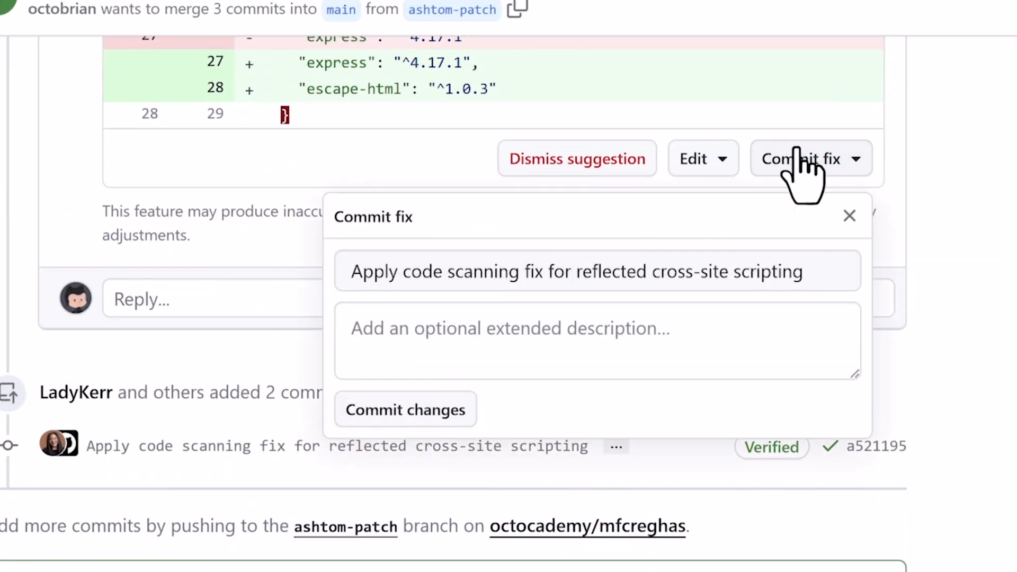
mouse_move(434, 434)
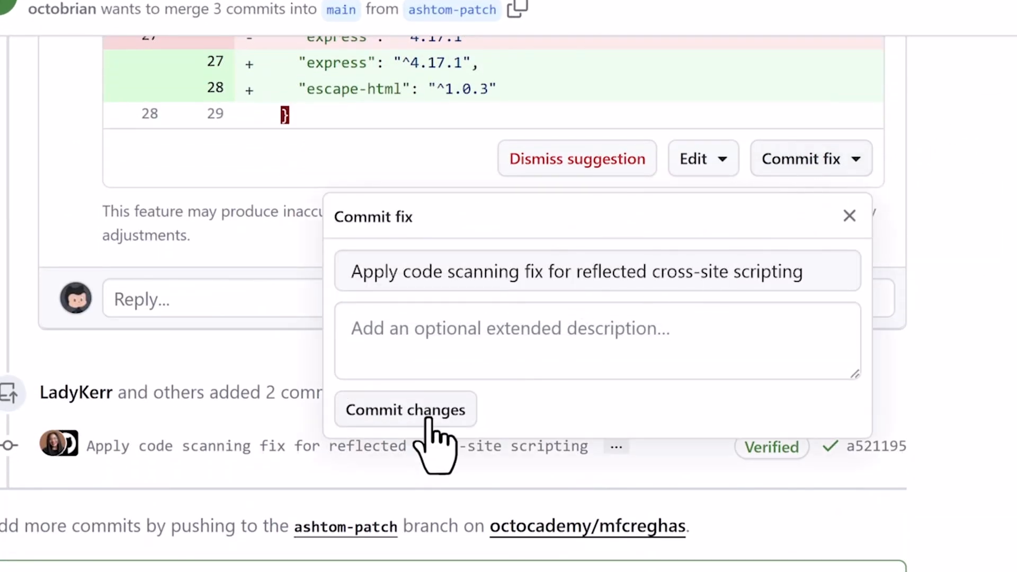